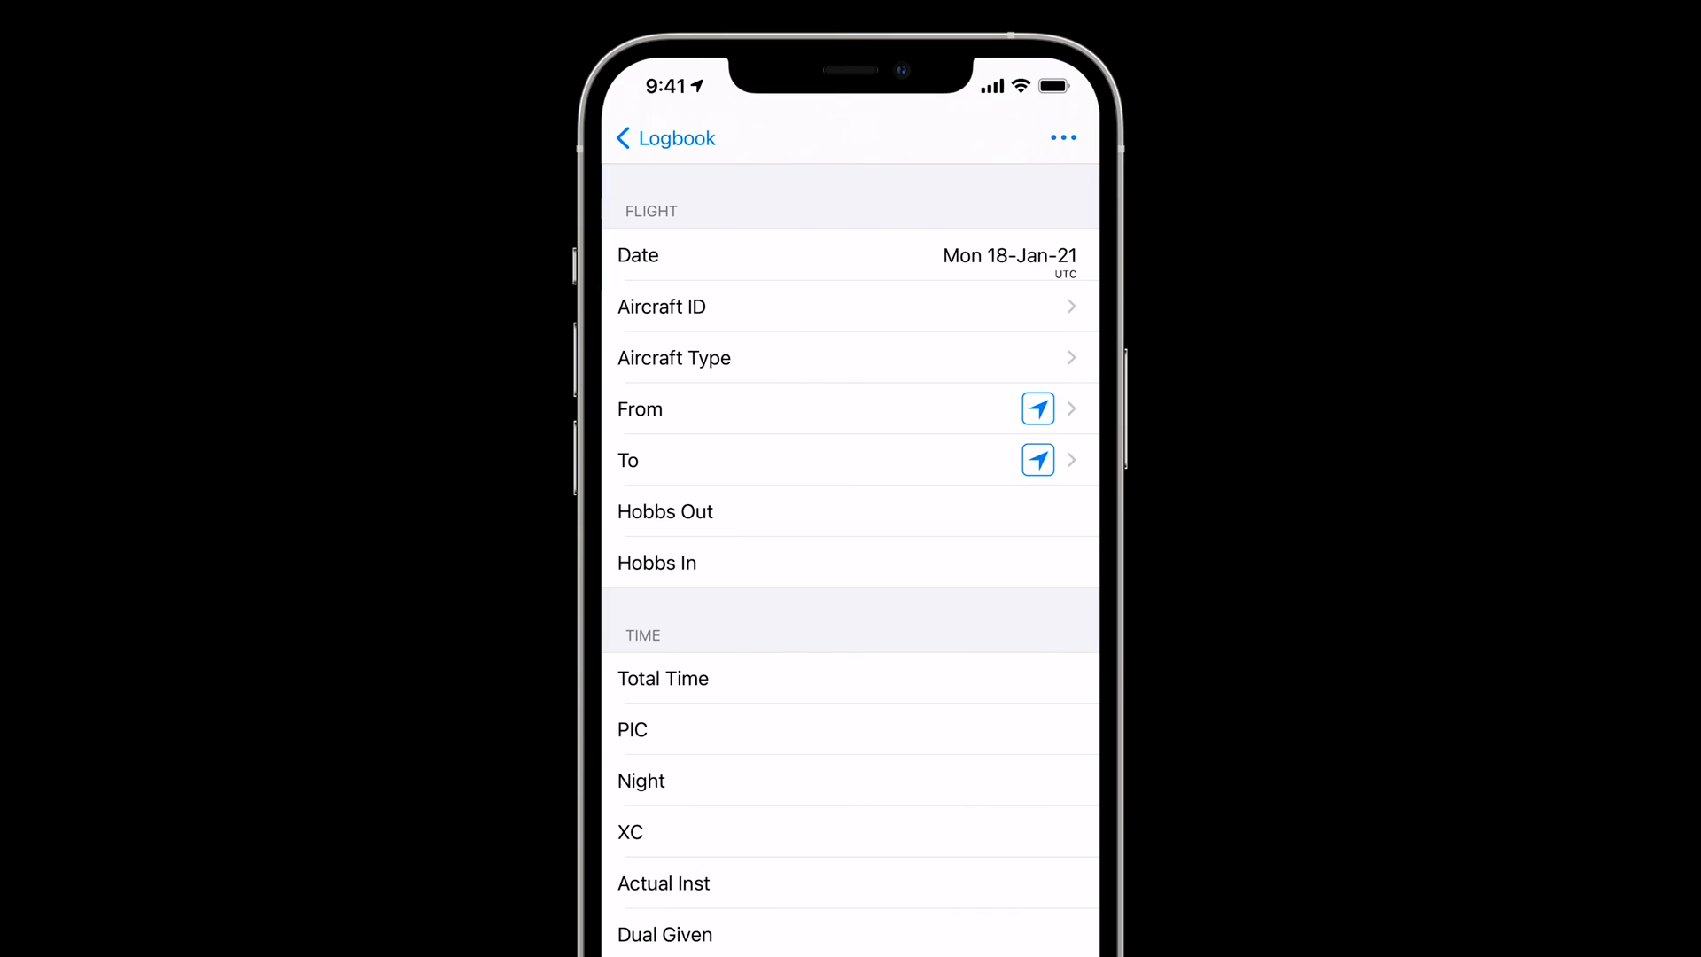
- Scroll the logbook list to the single flight entry dated 18 January 2021
scroll("down", 3)
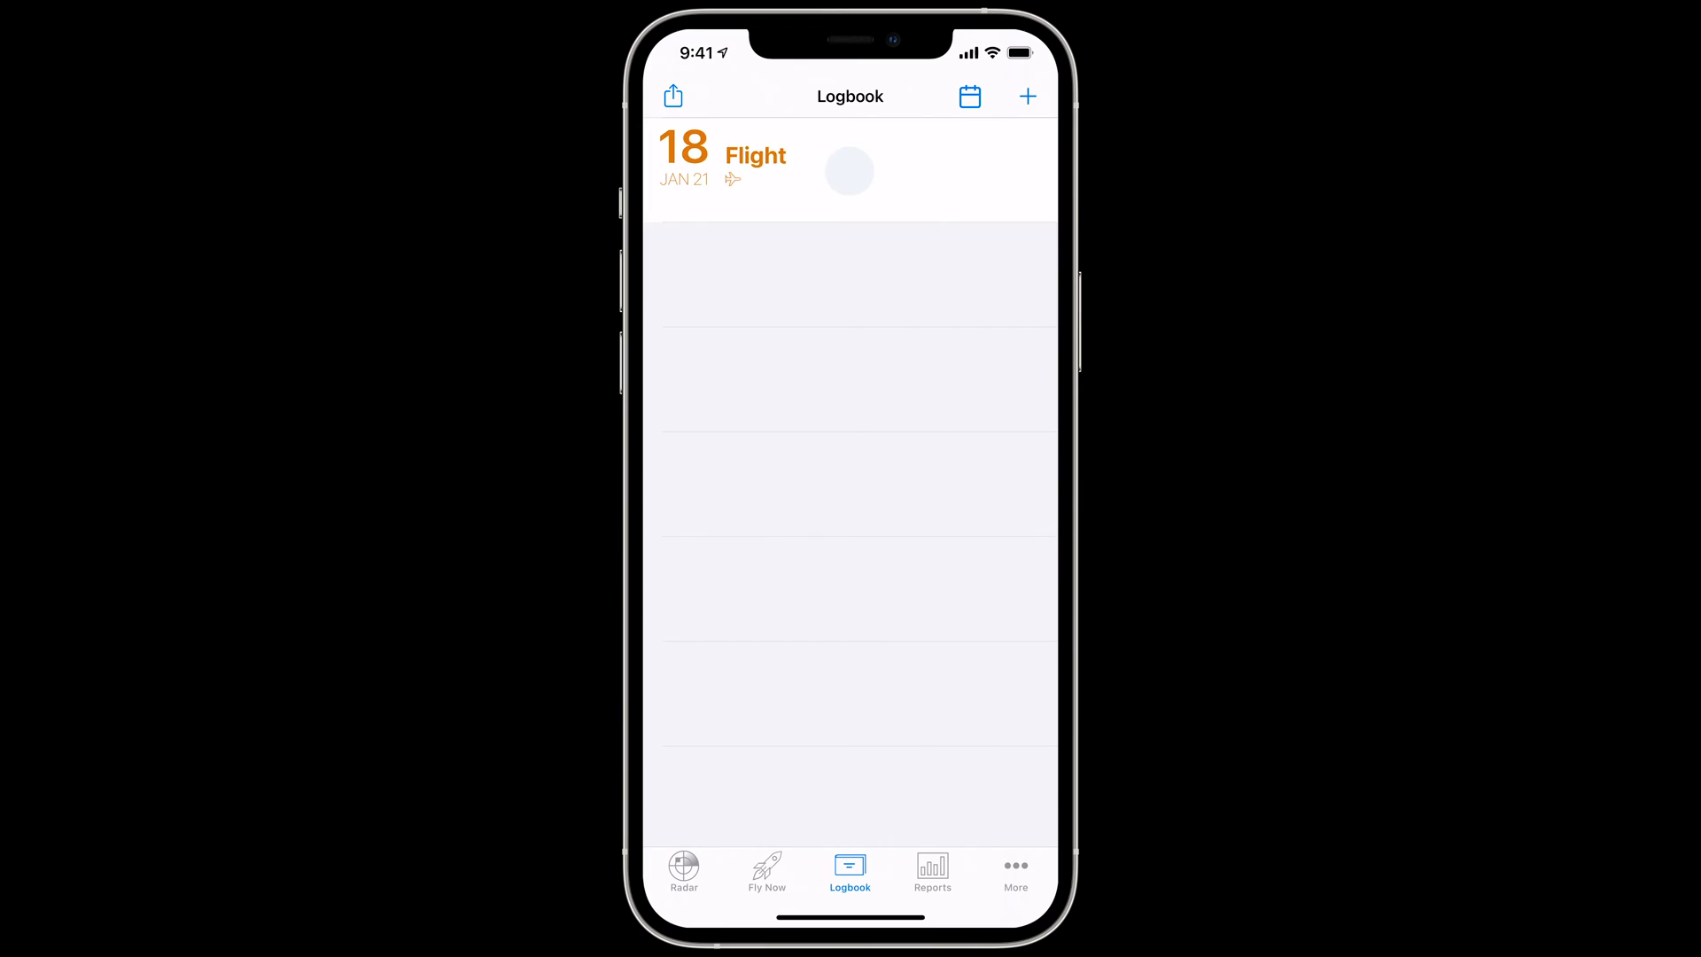
- Open the 18 January flight and scroll down to its Pilot Flying and duty fields
left_click(755, 155)
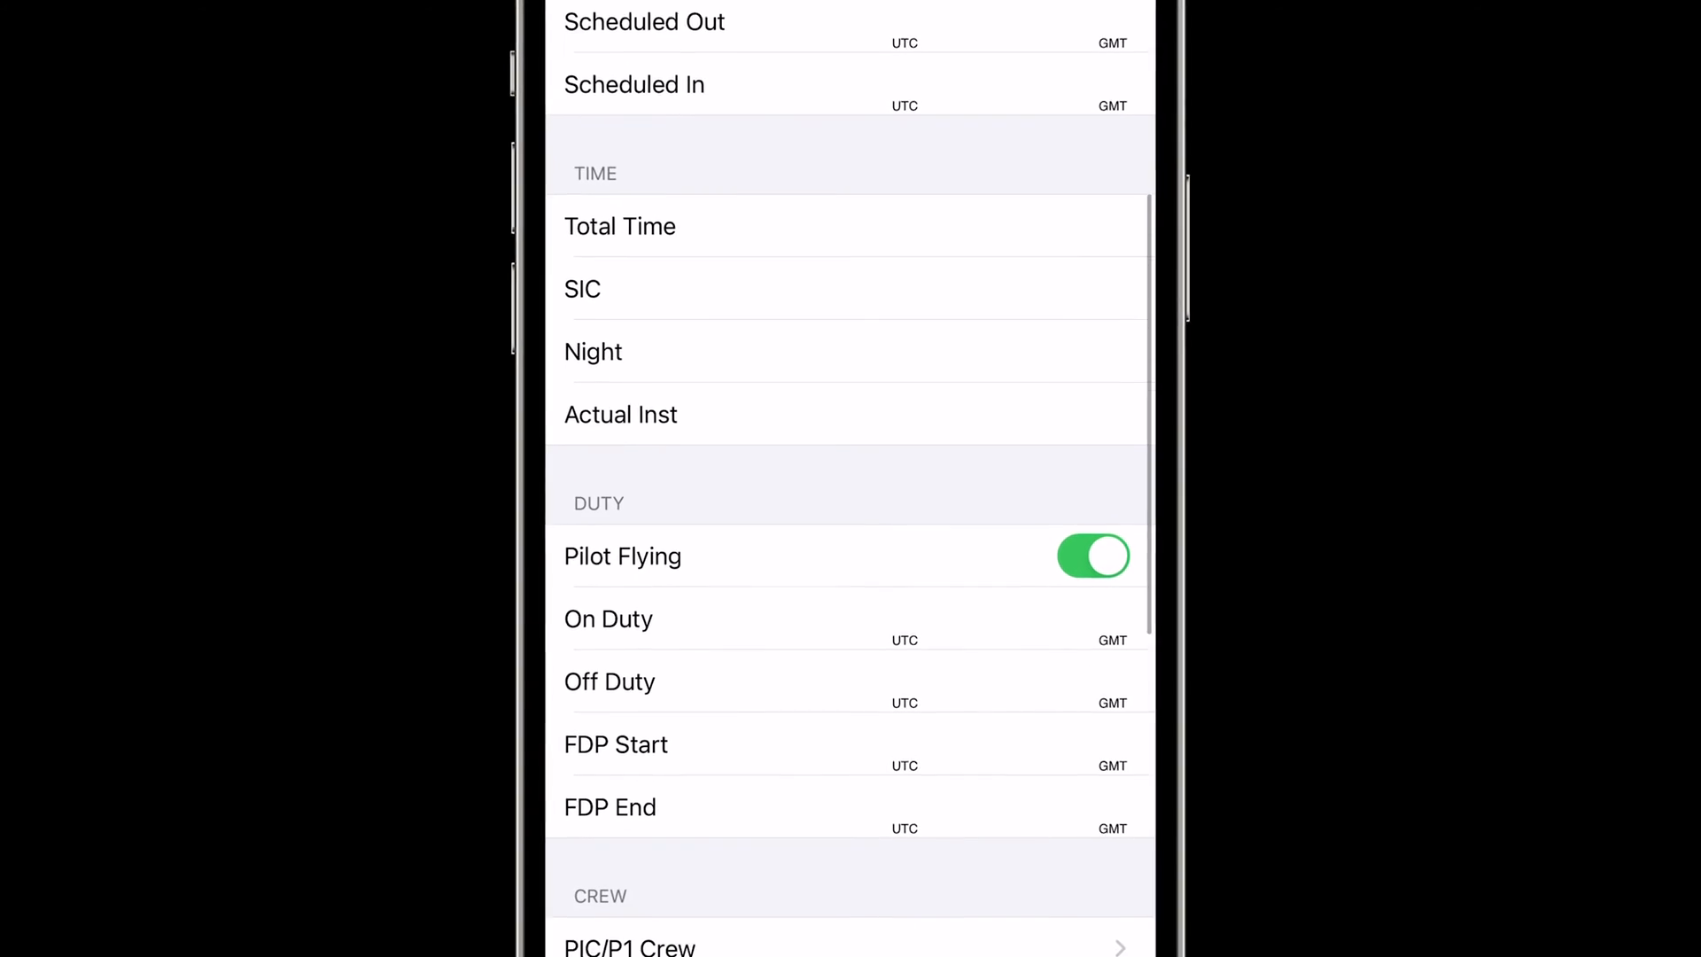
scroll("down", 3)
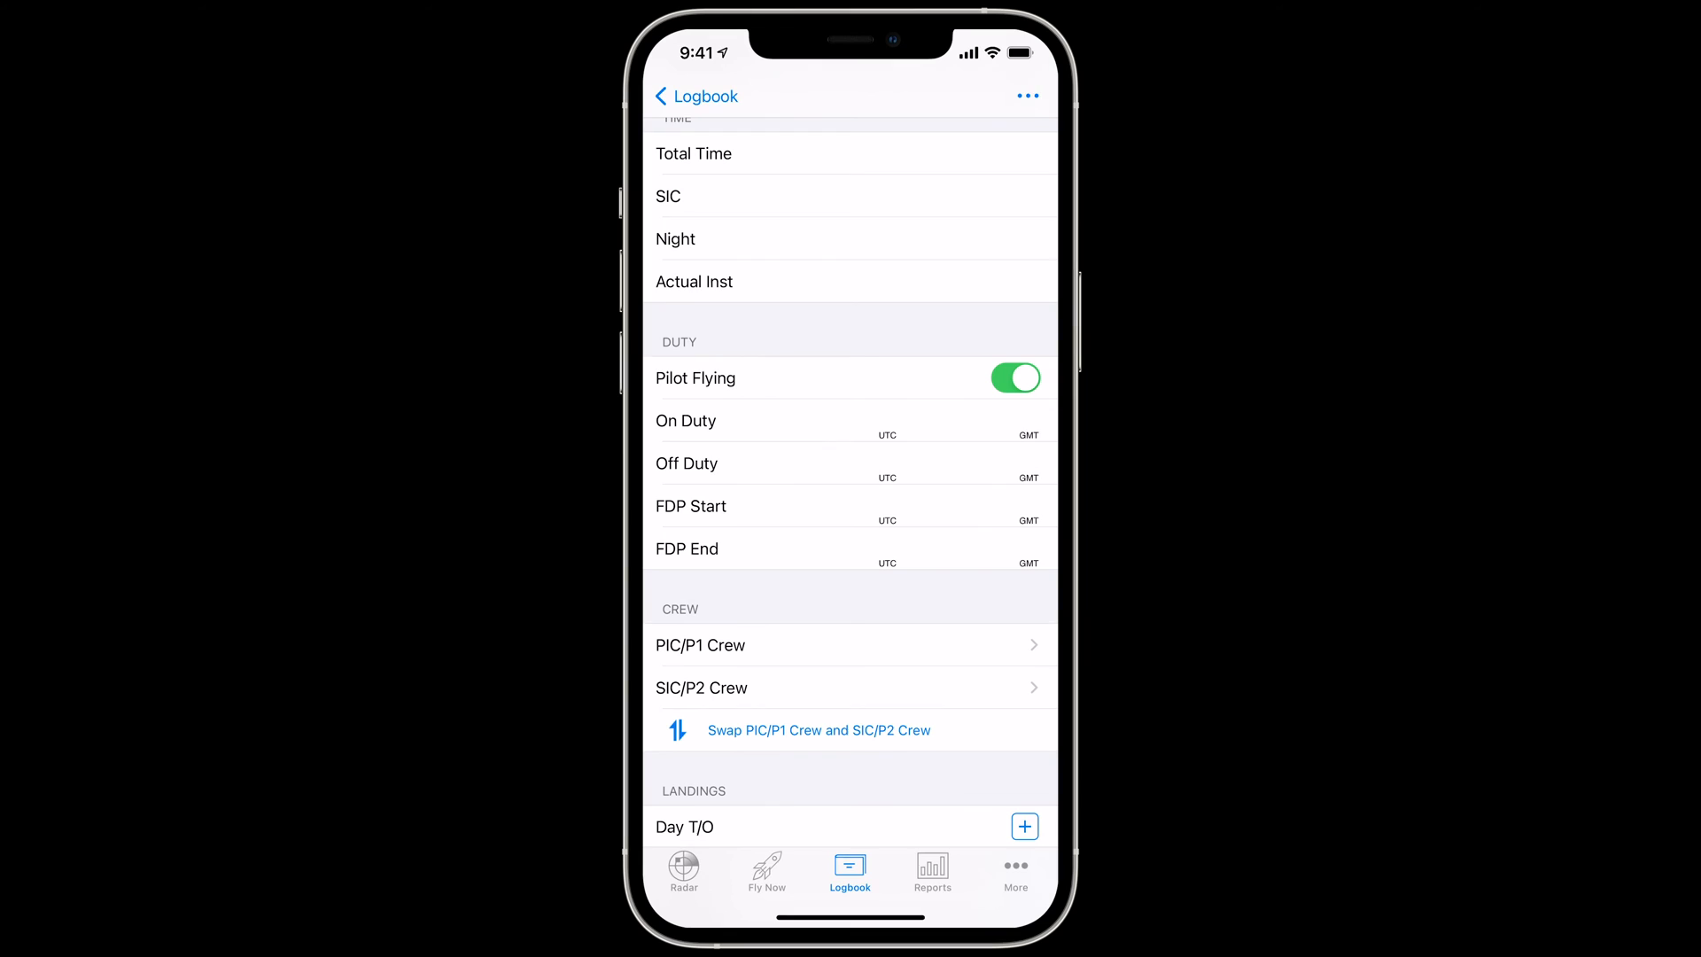
- Switch on the Duty Rate field in the flight's duty field configuration
left_click(1026, 96)
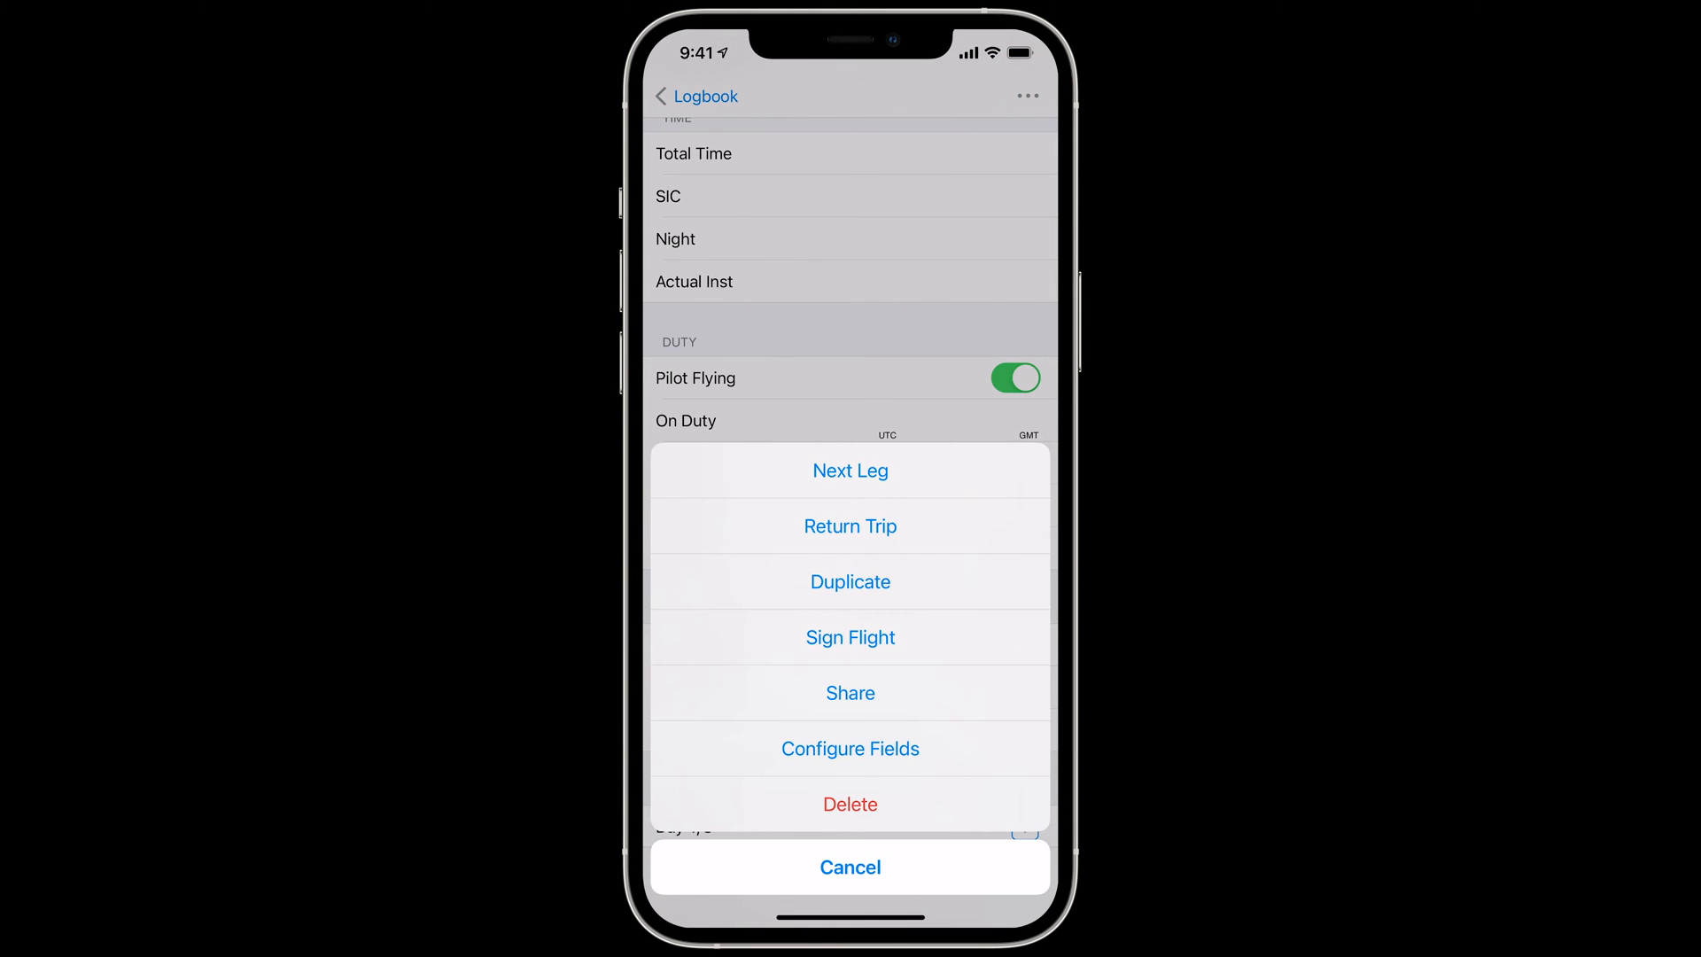
left_click(850, 749)
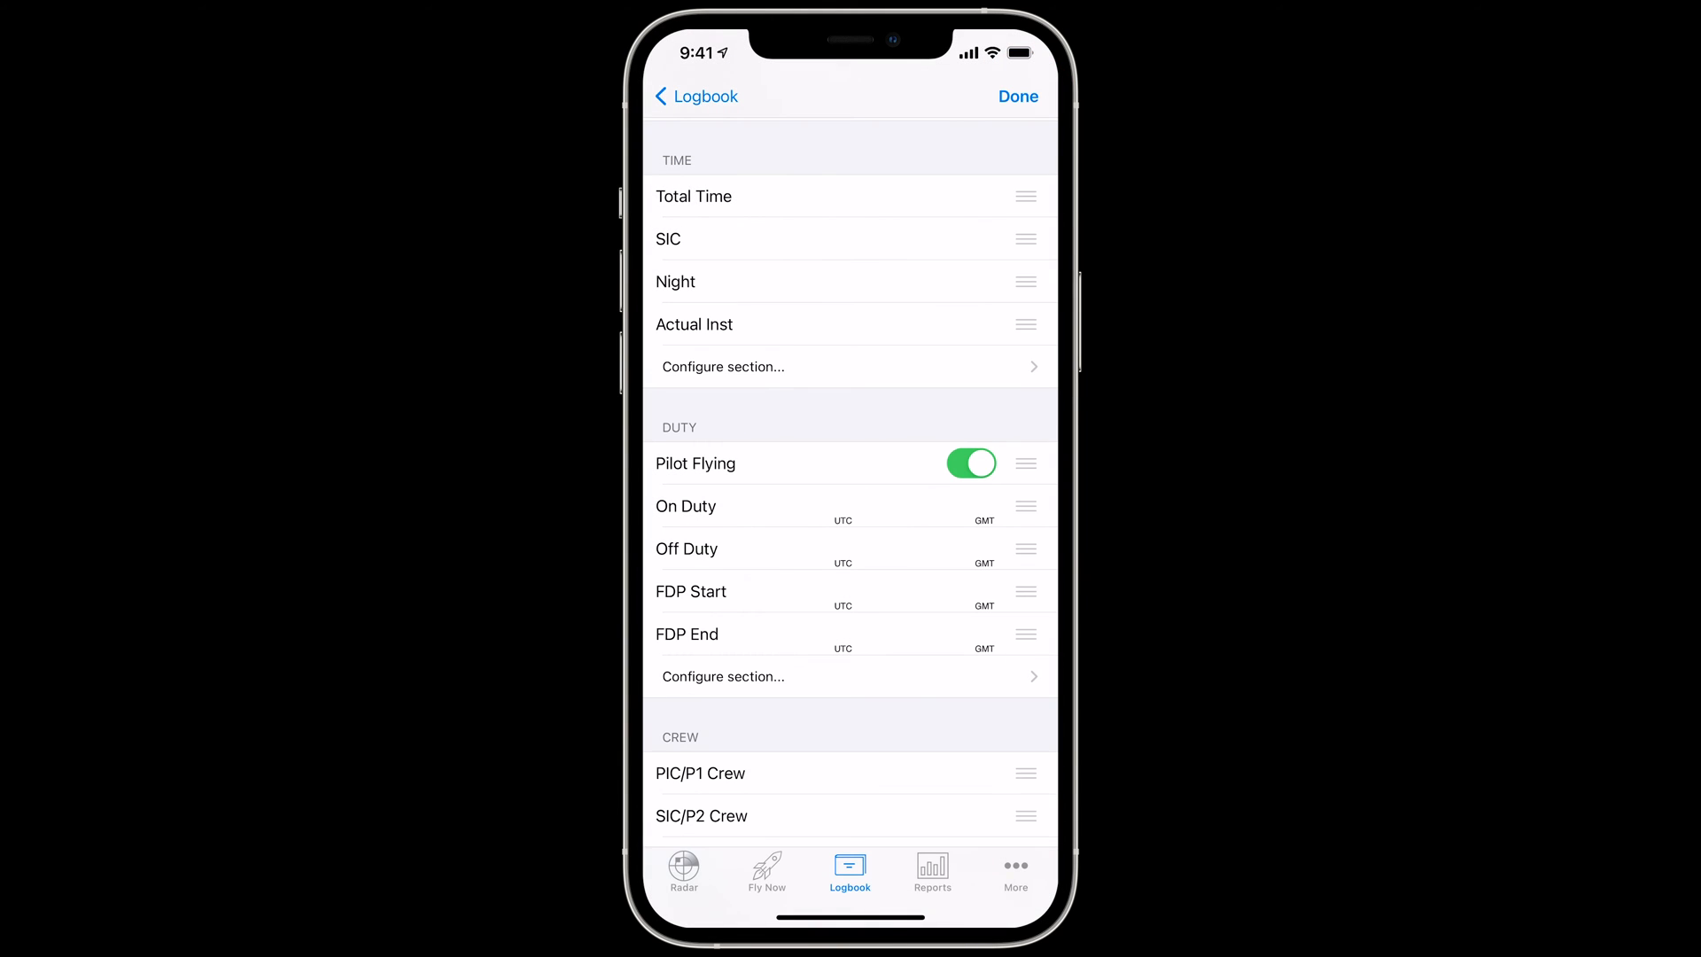
left_click(723, 676)
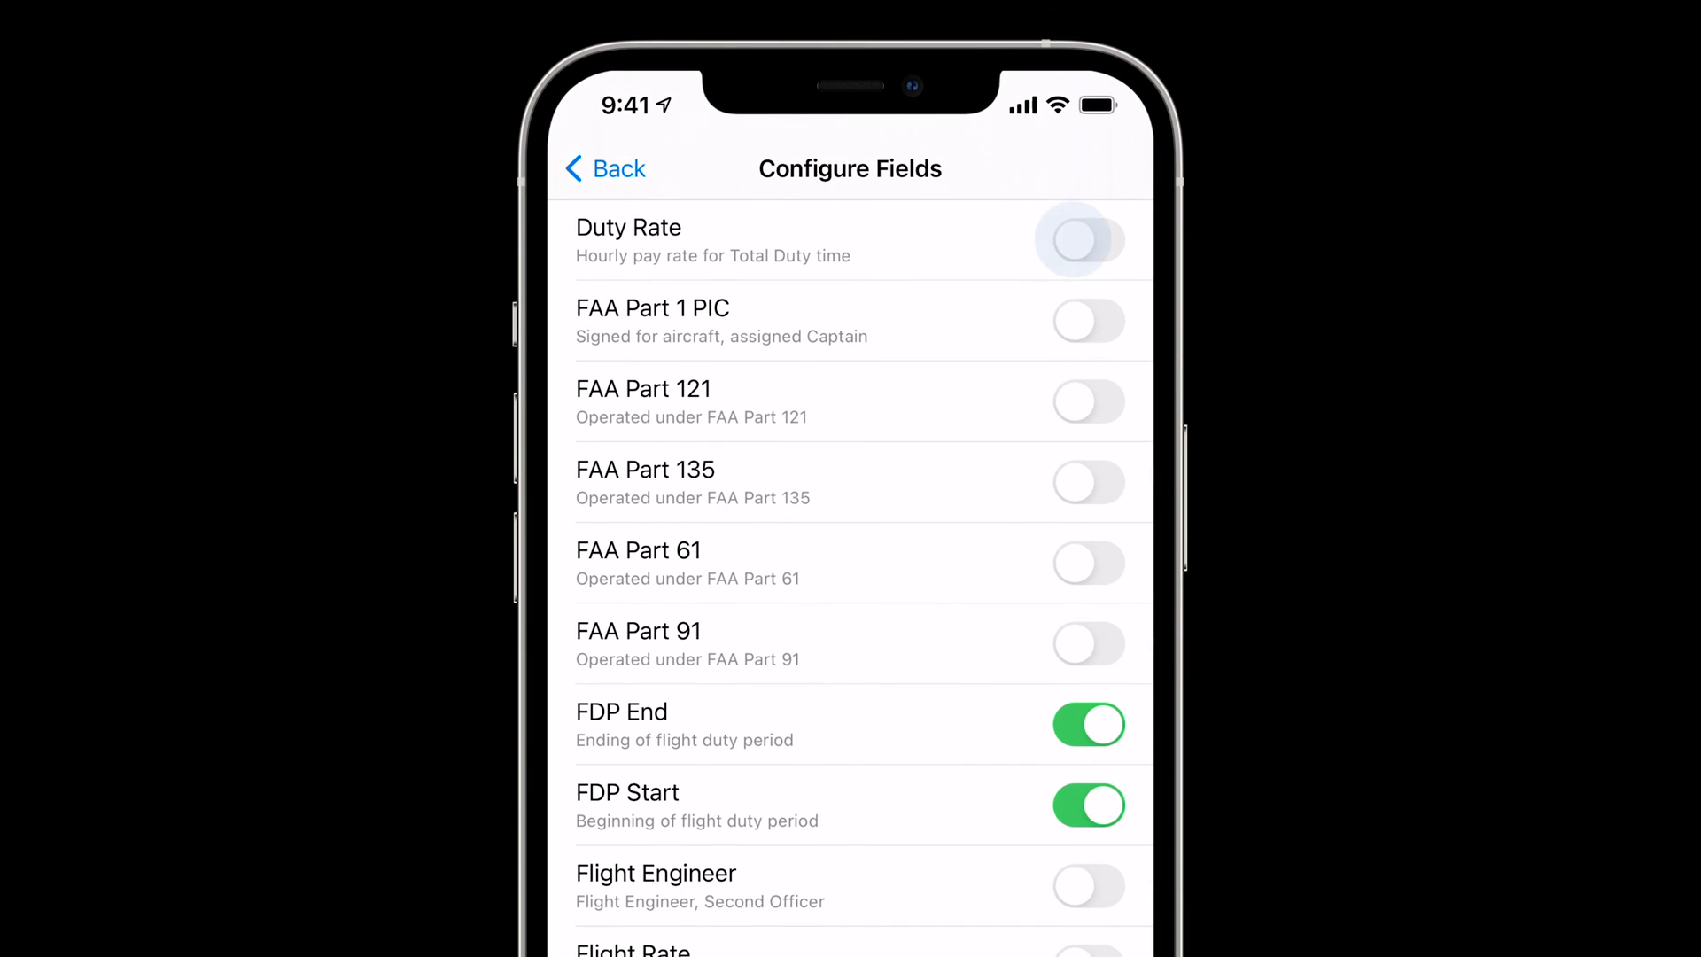
left_click(1083, 239)
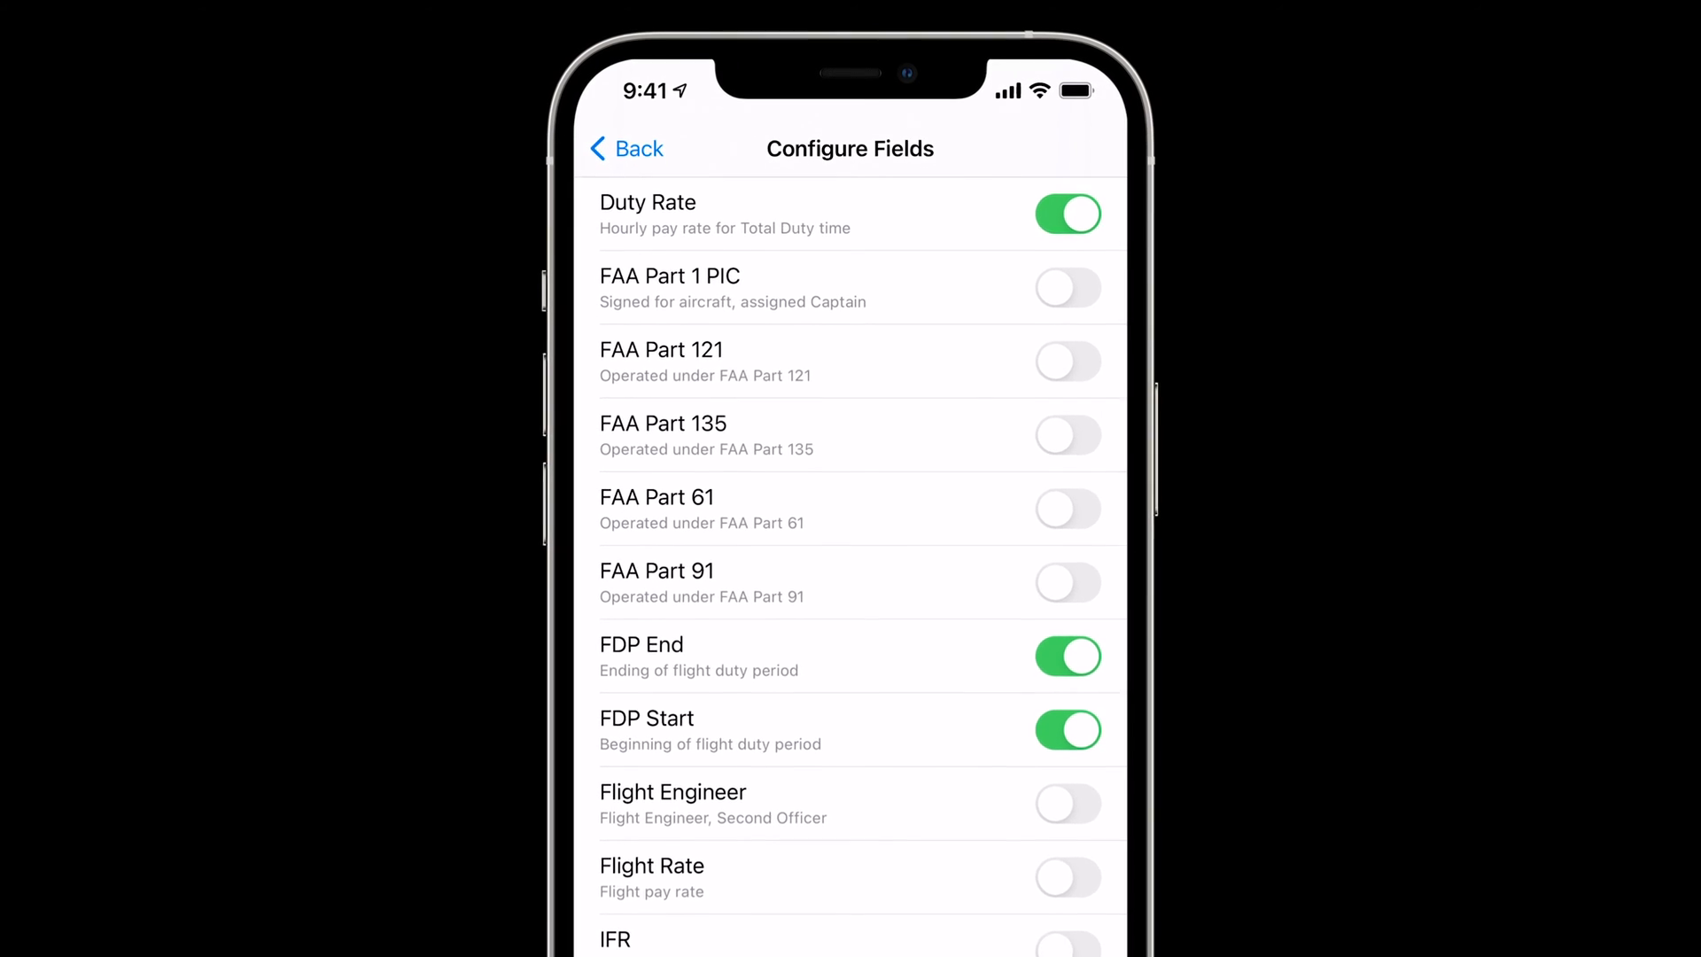
- Scroll down and go to the app's Settings list
scroll("down", 3)
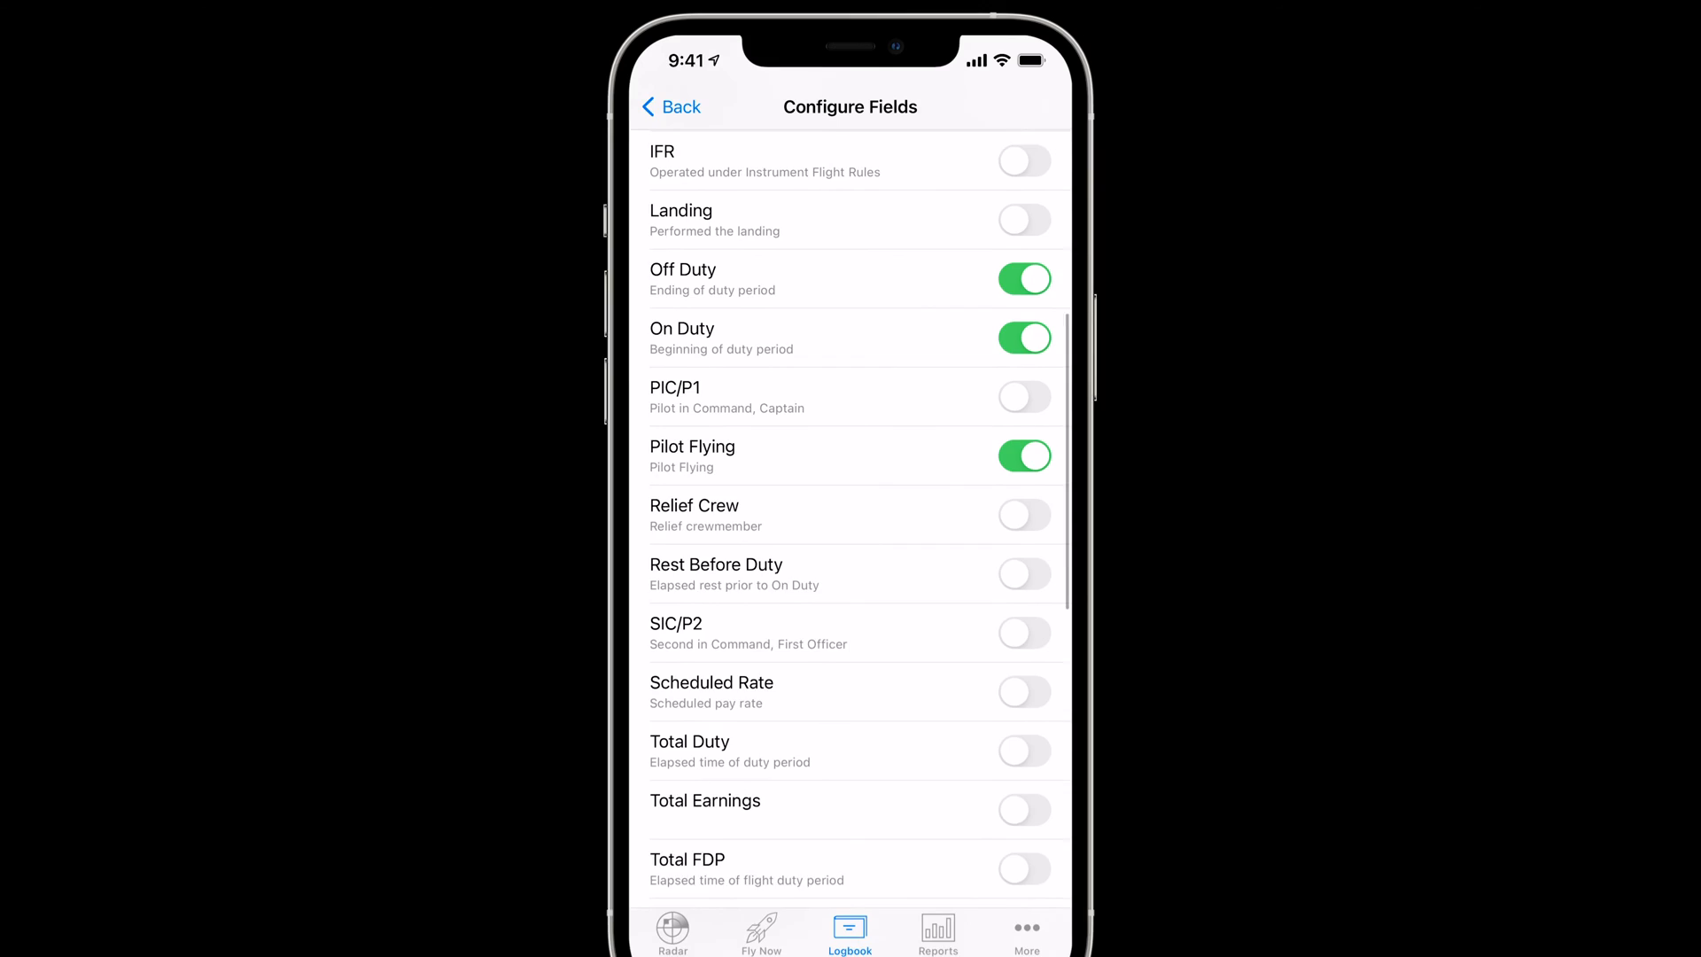
scroll("down", 3)
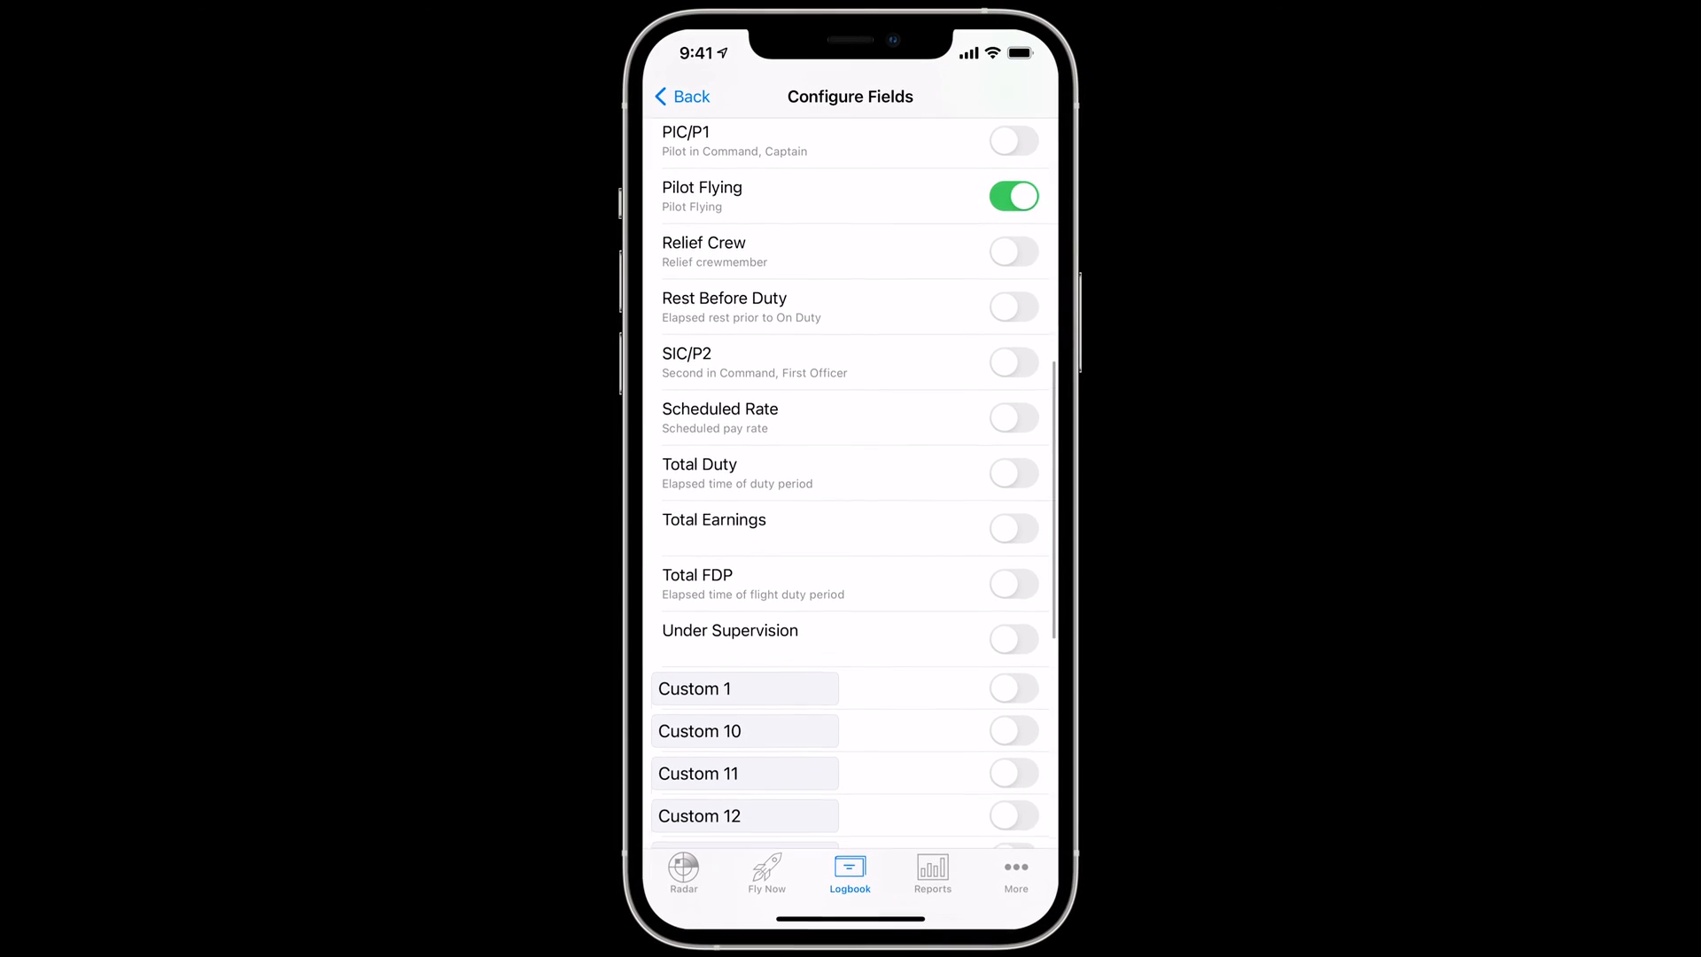
left_click(1014, 687)
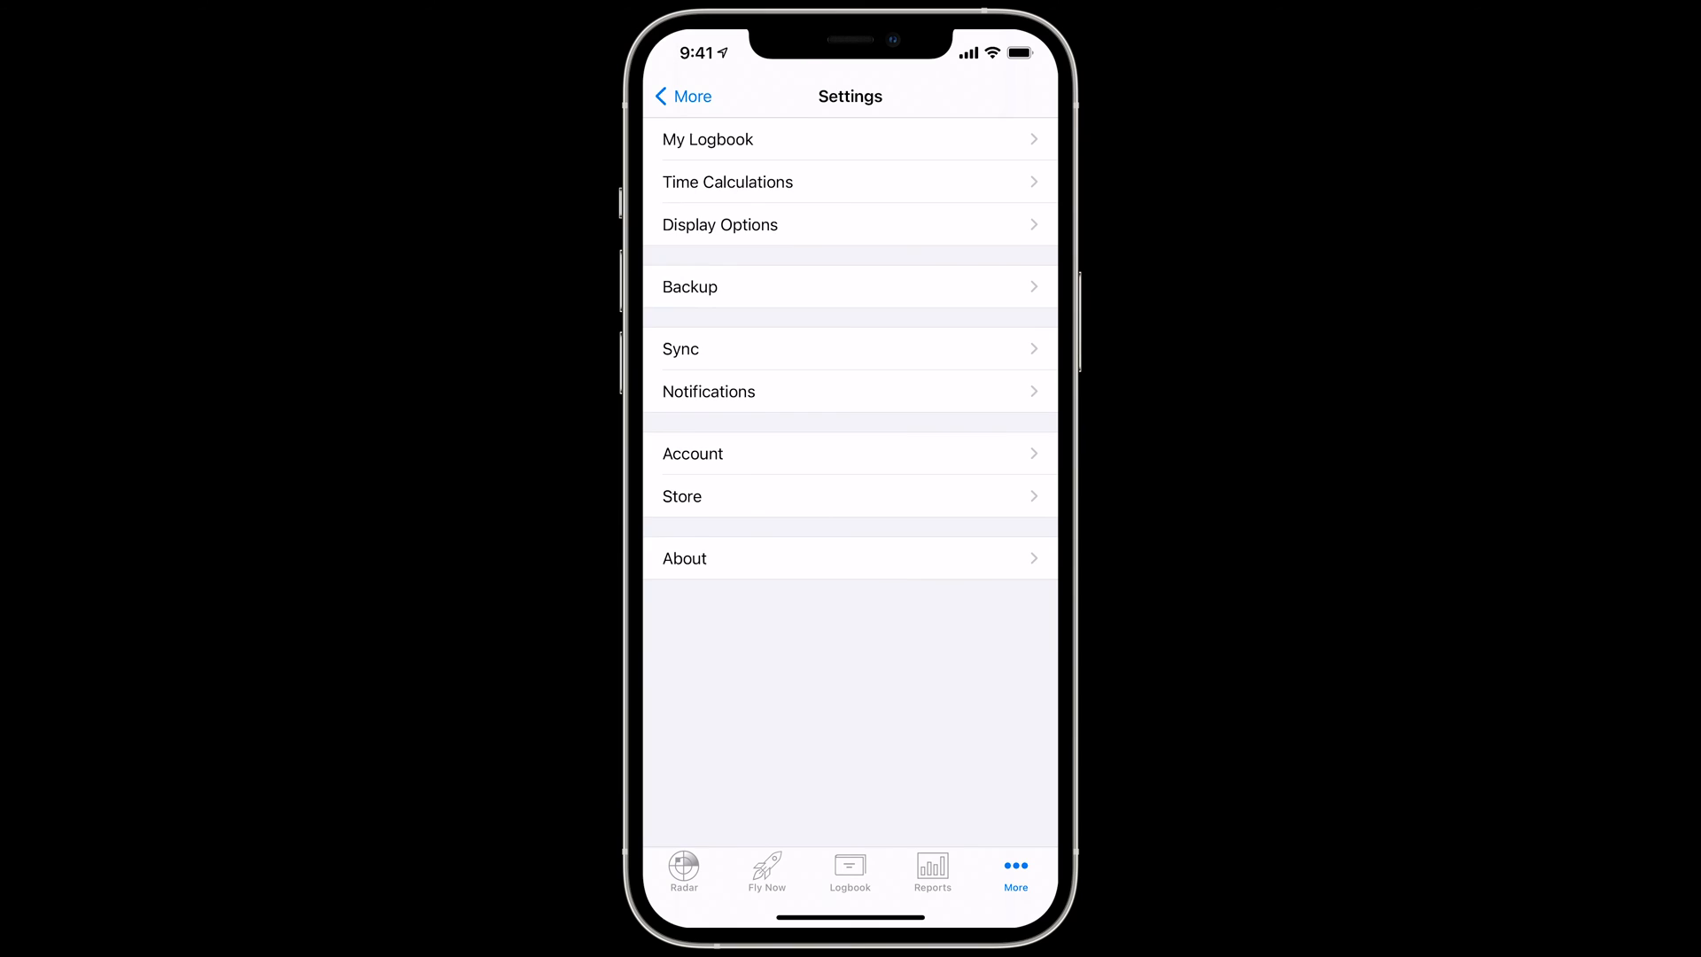
- Set the typical role to Airline First Officer, then reopen the Auto-Fill Times list
left_click(726, 181)
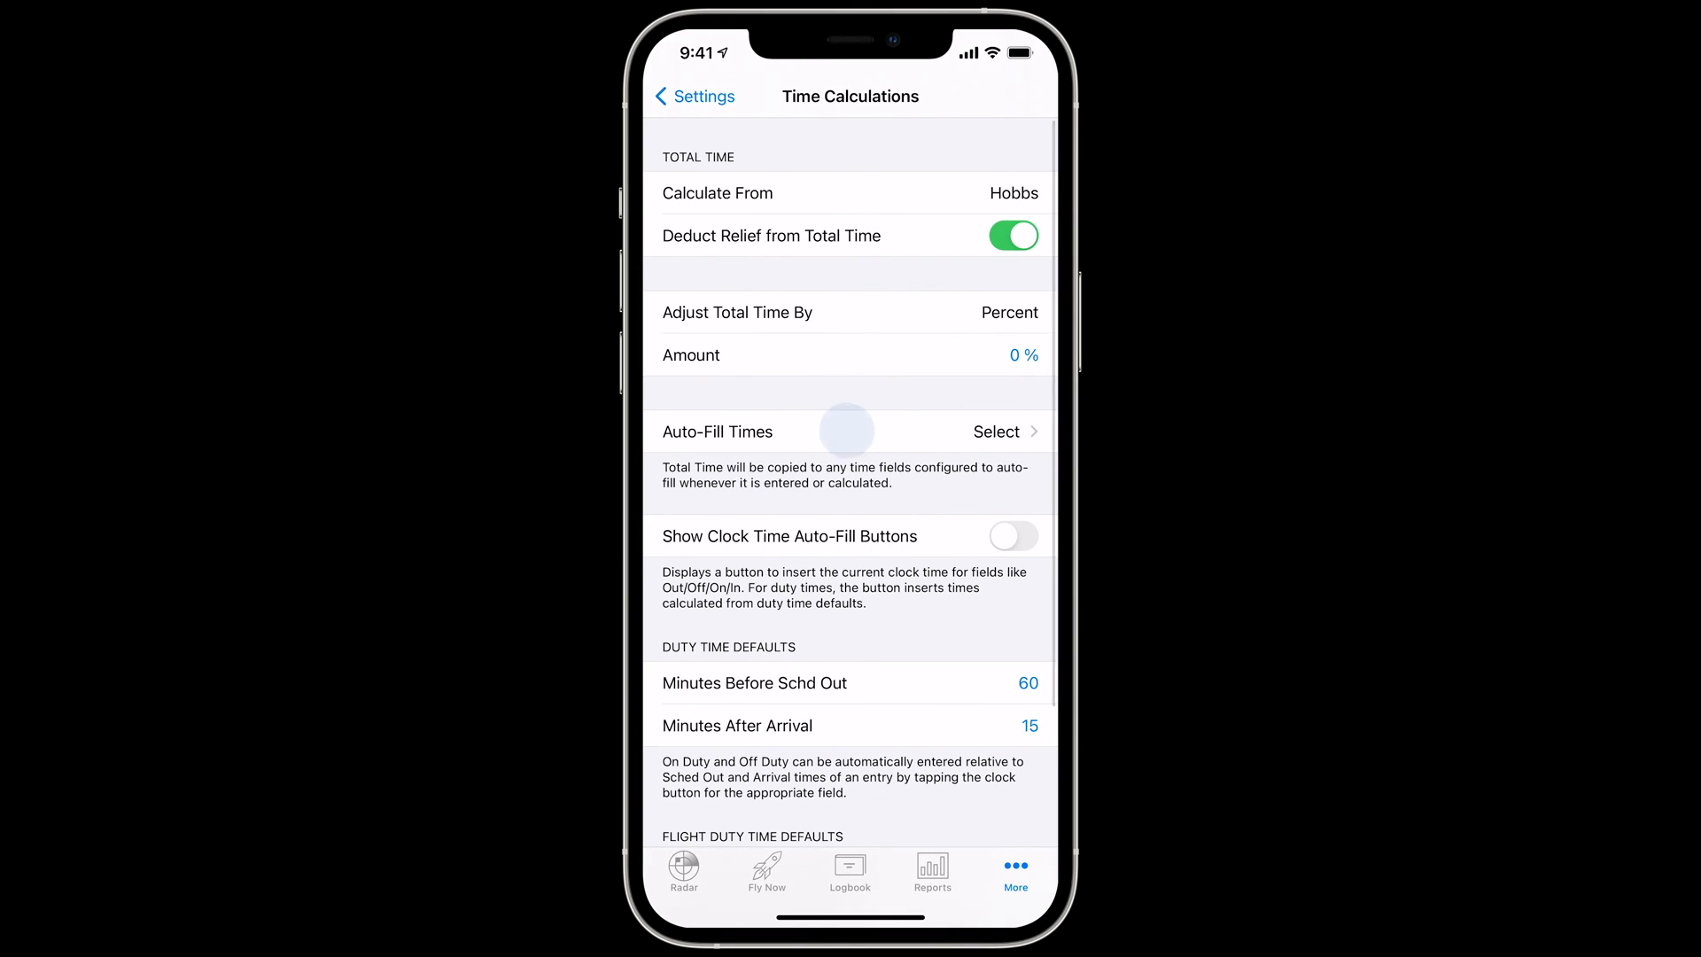
left_click(995, 430)
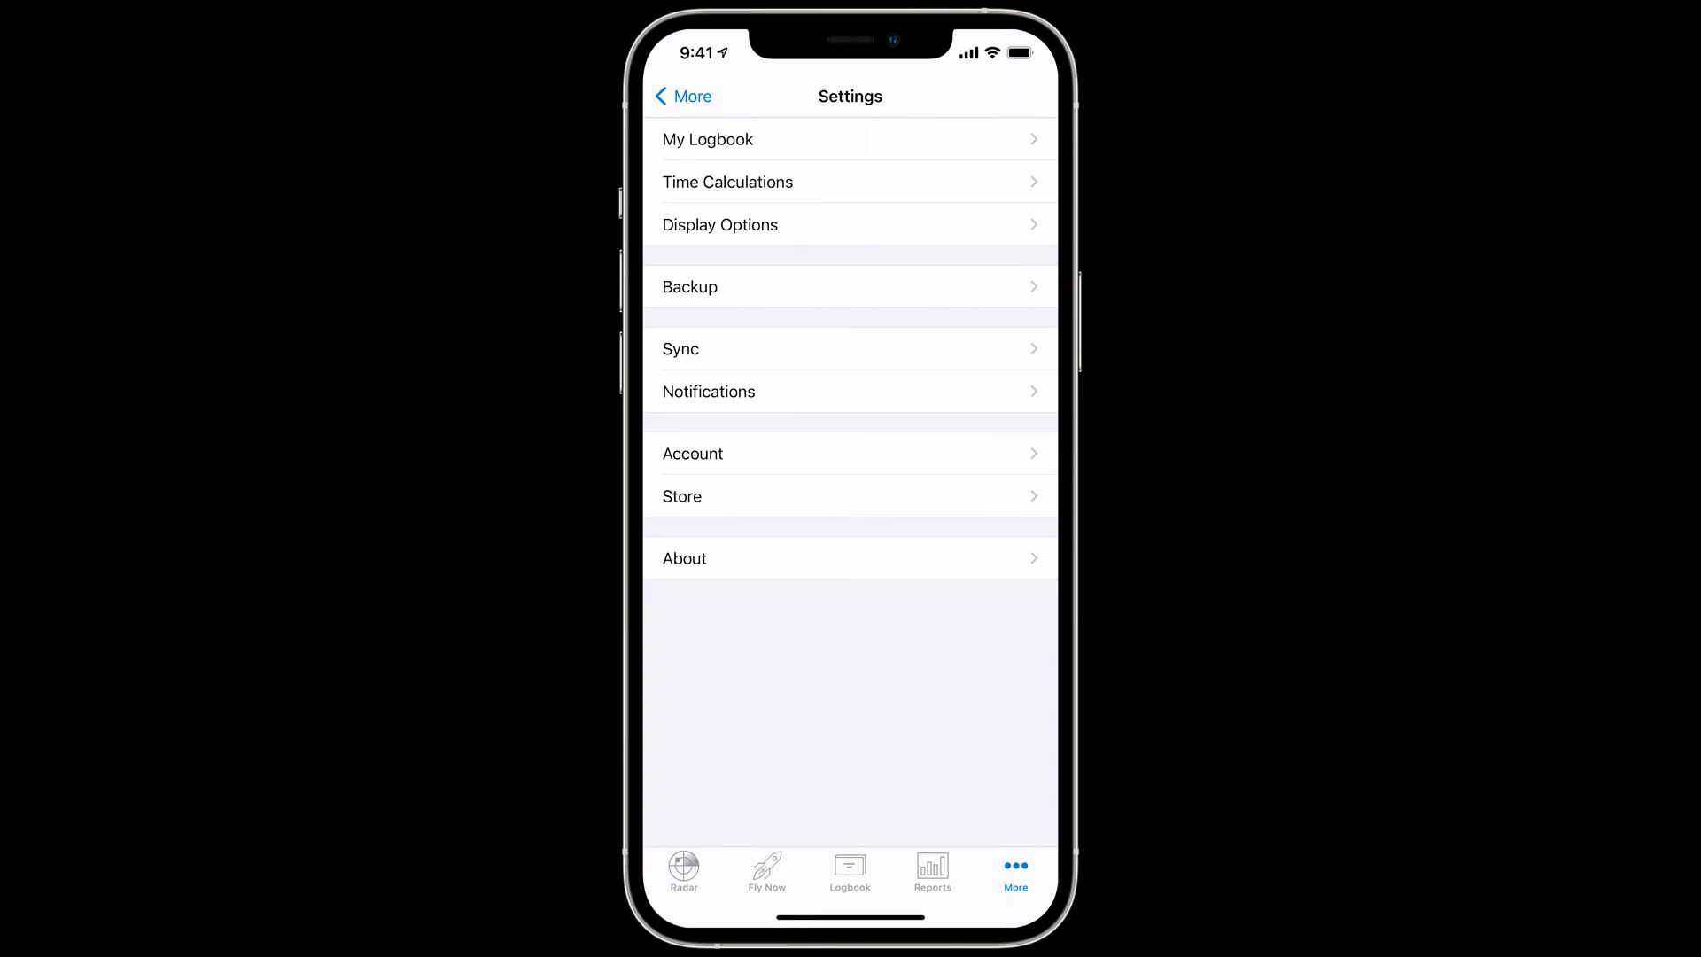
left_click(707, 139)
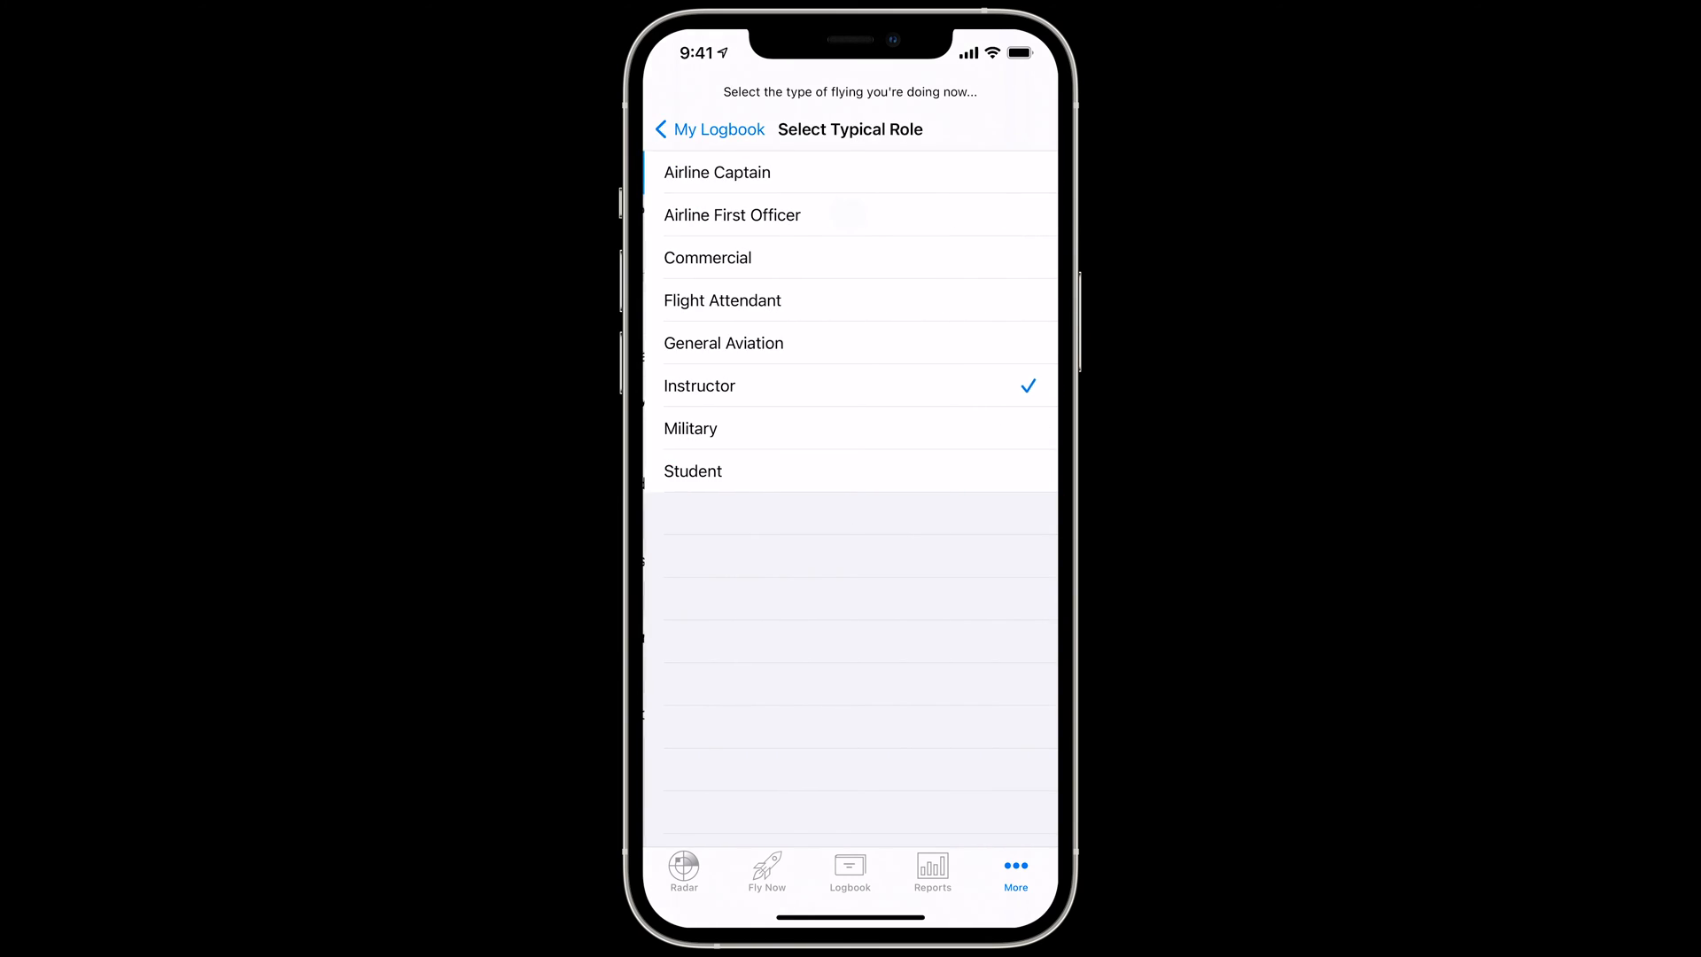
left_click(709, 129)
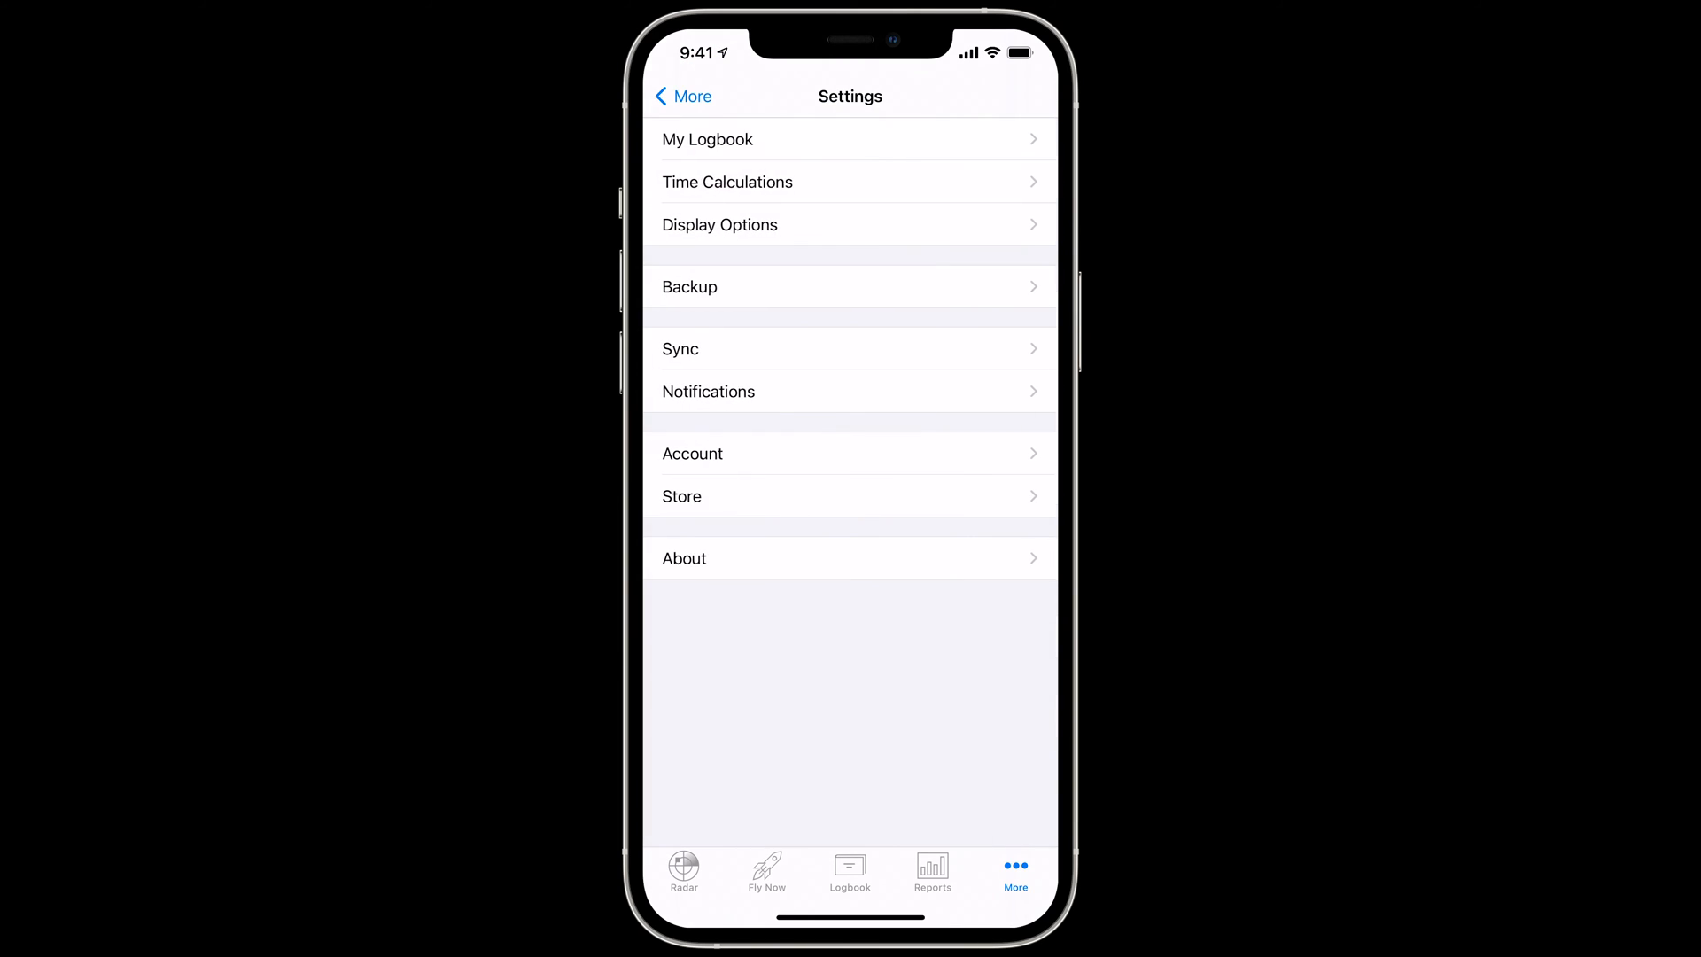
left_click(726, 181)
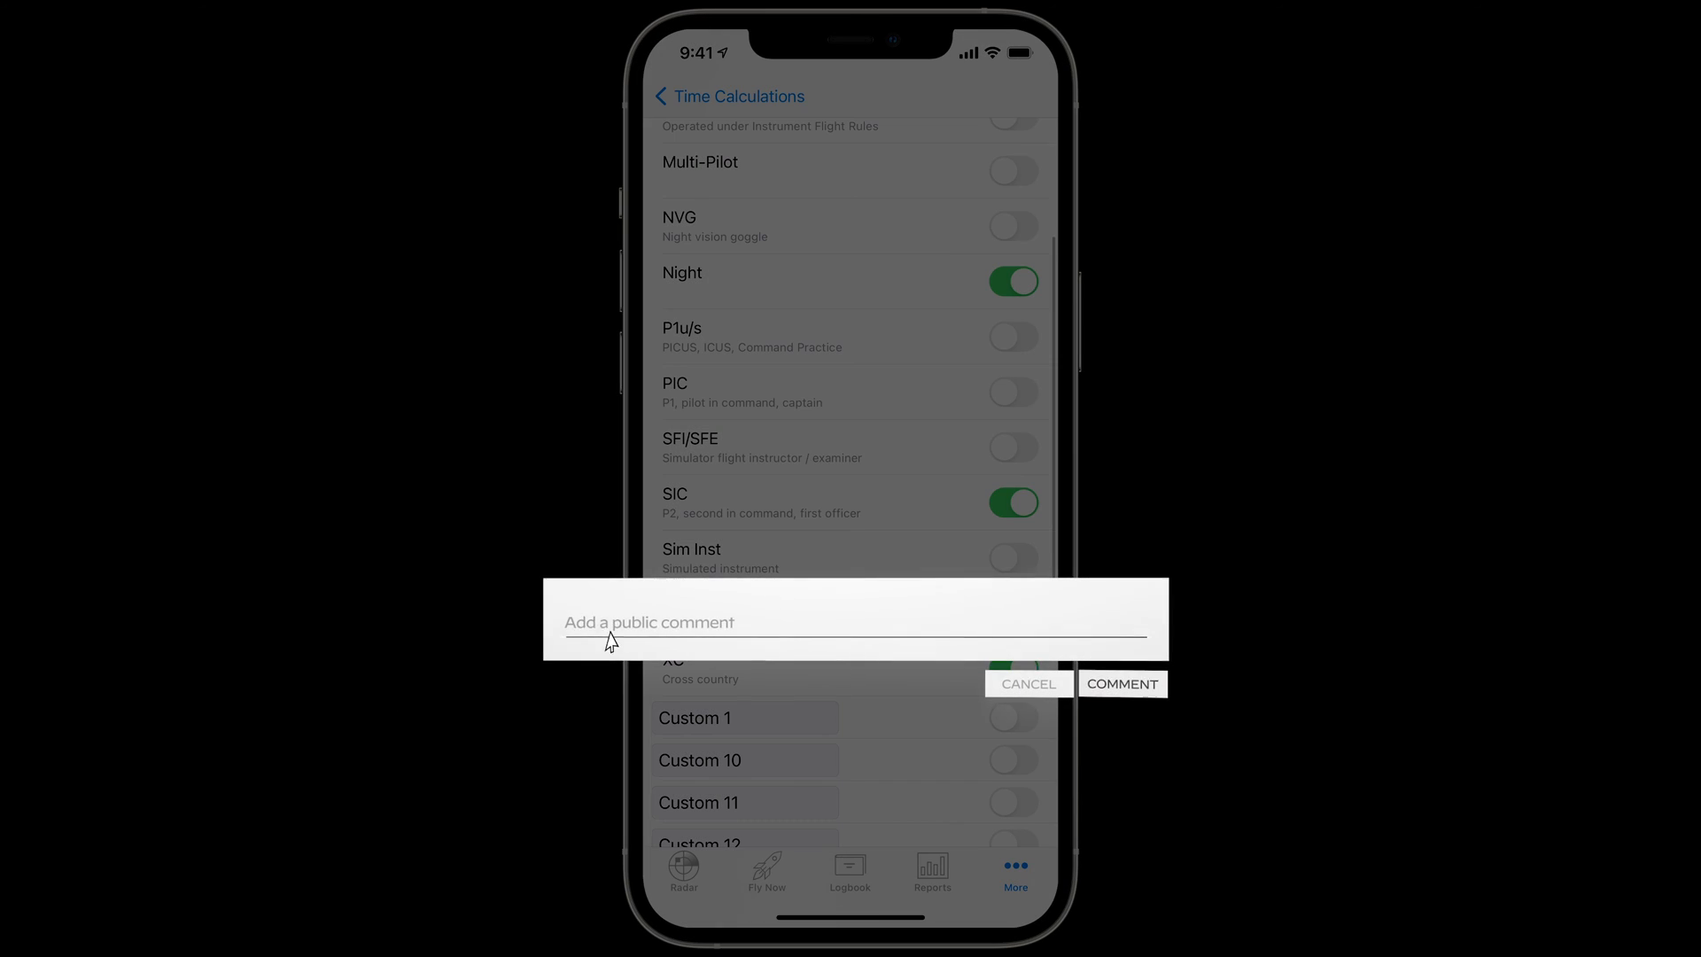
- Enter 'How does Fly Now wor', then reach the Contact Support form via Help
type("How does Fly Now wor")
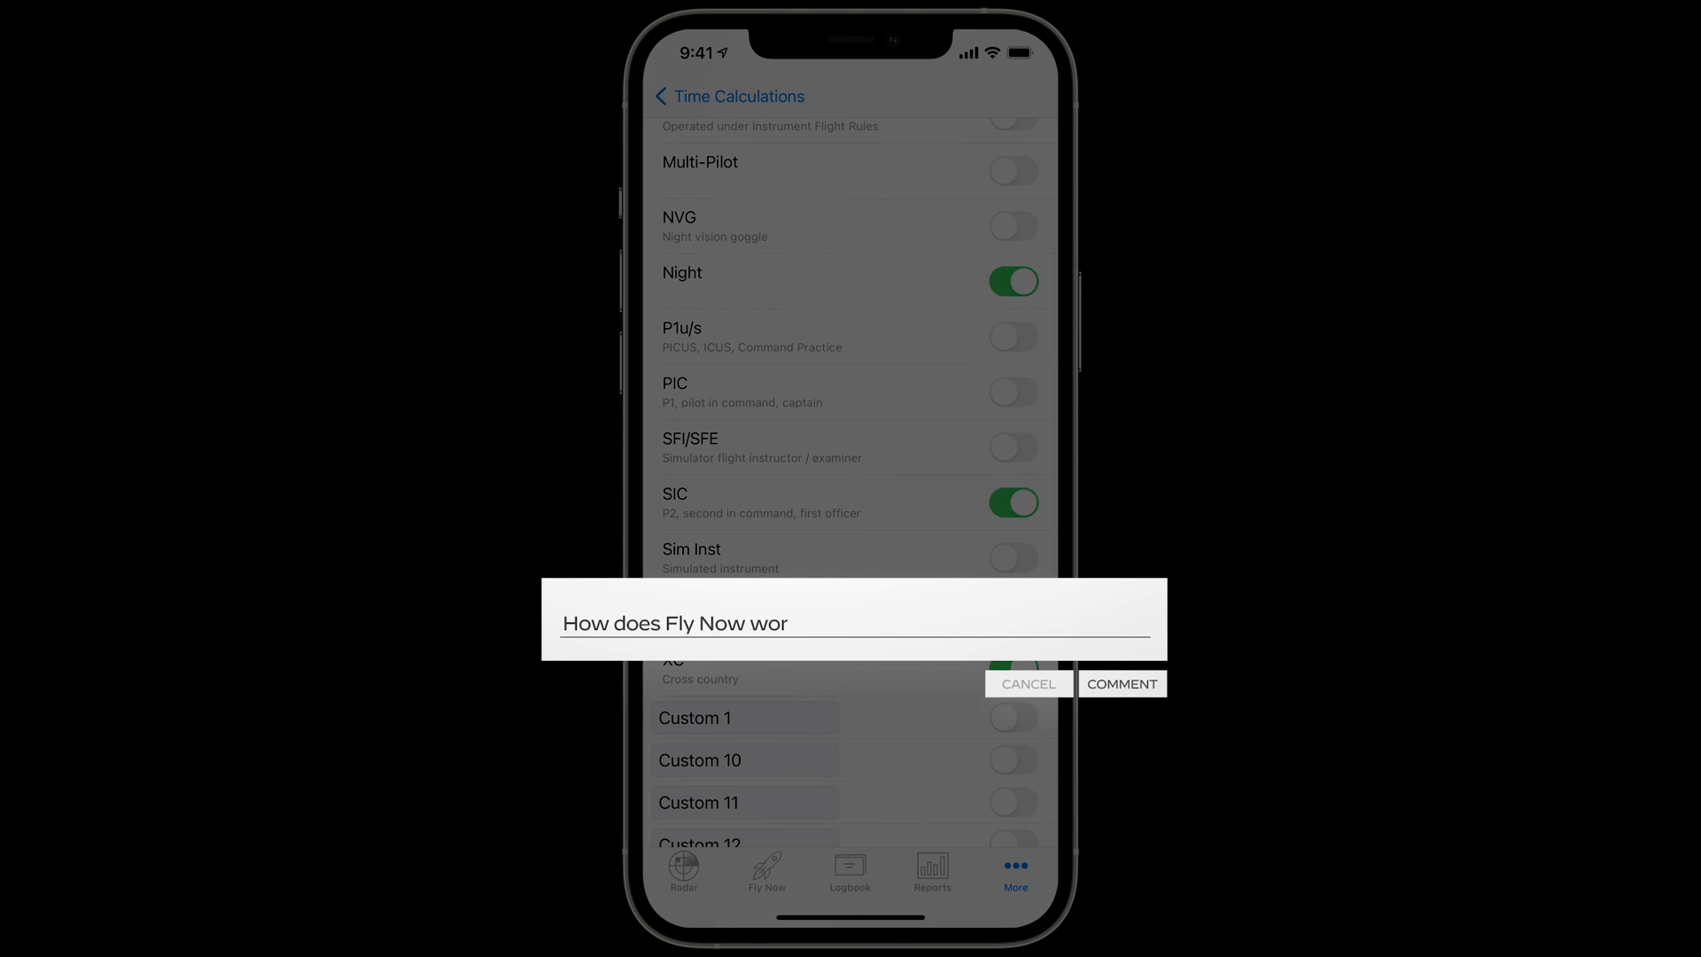
left_click(1026, 683)
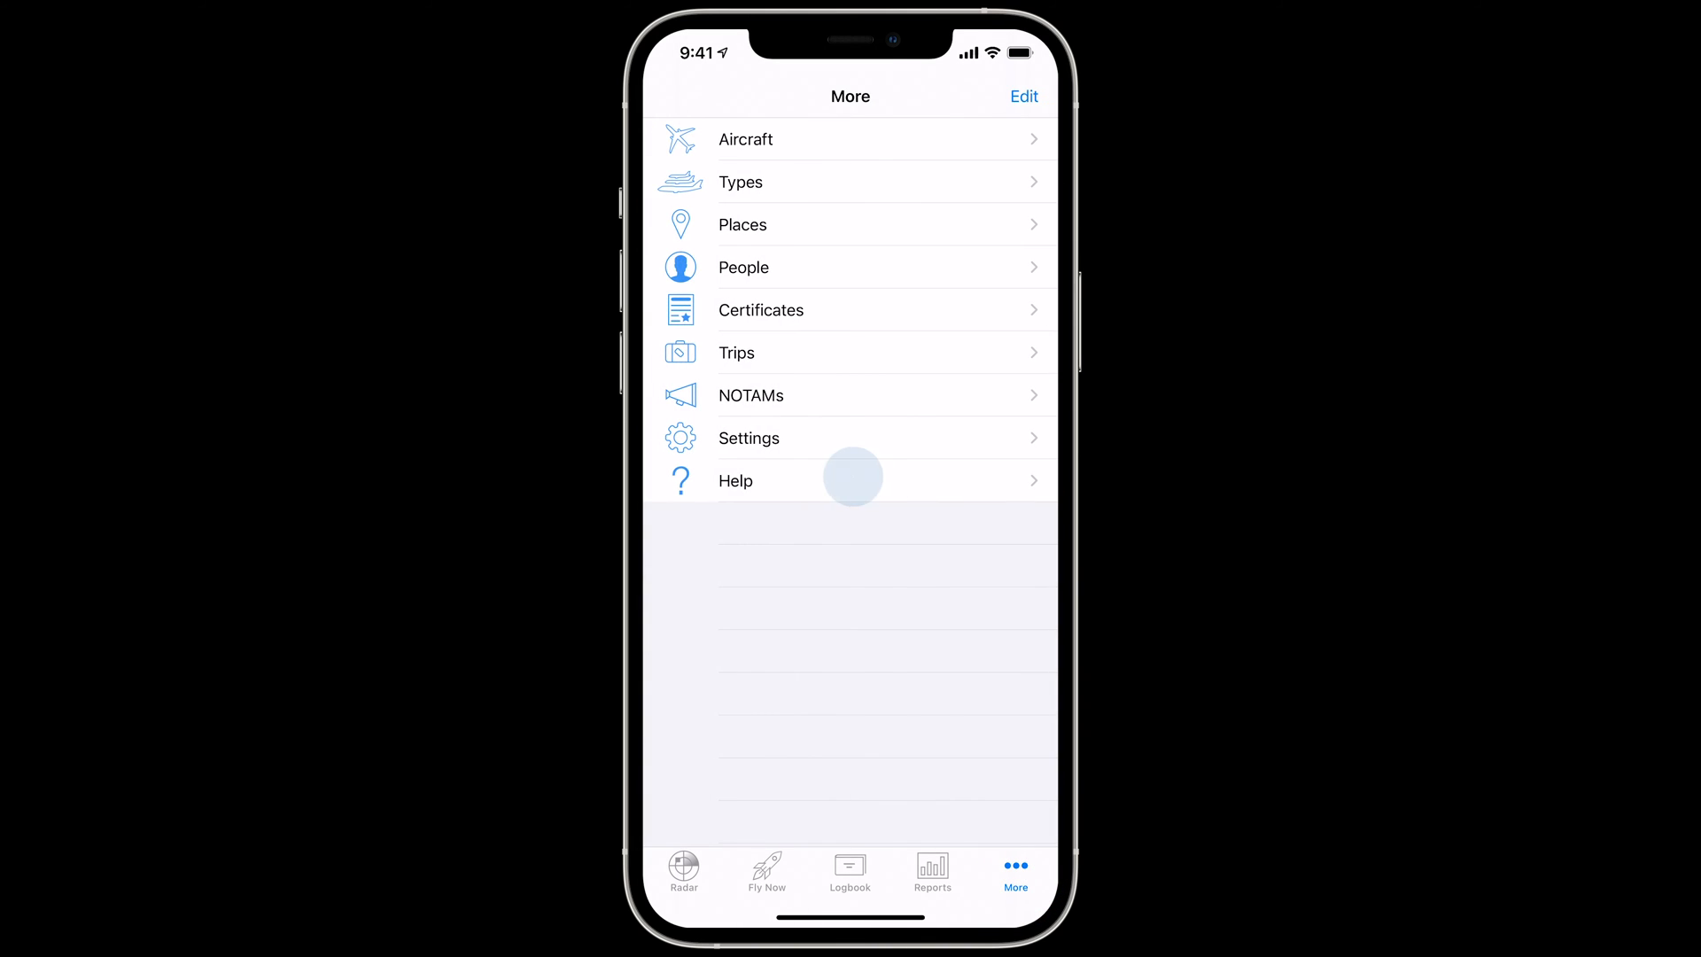
left_click(735, 481)
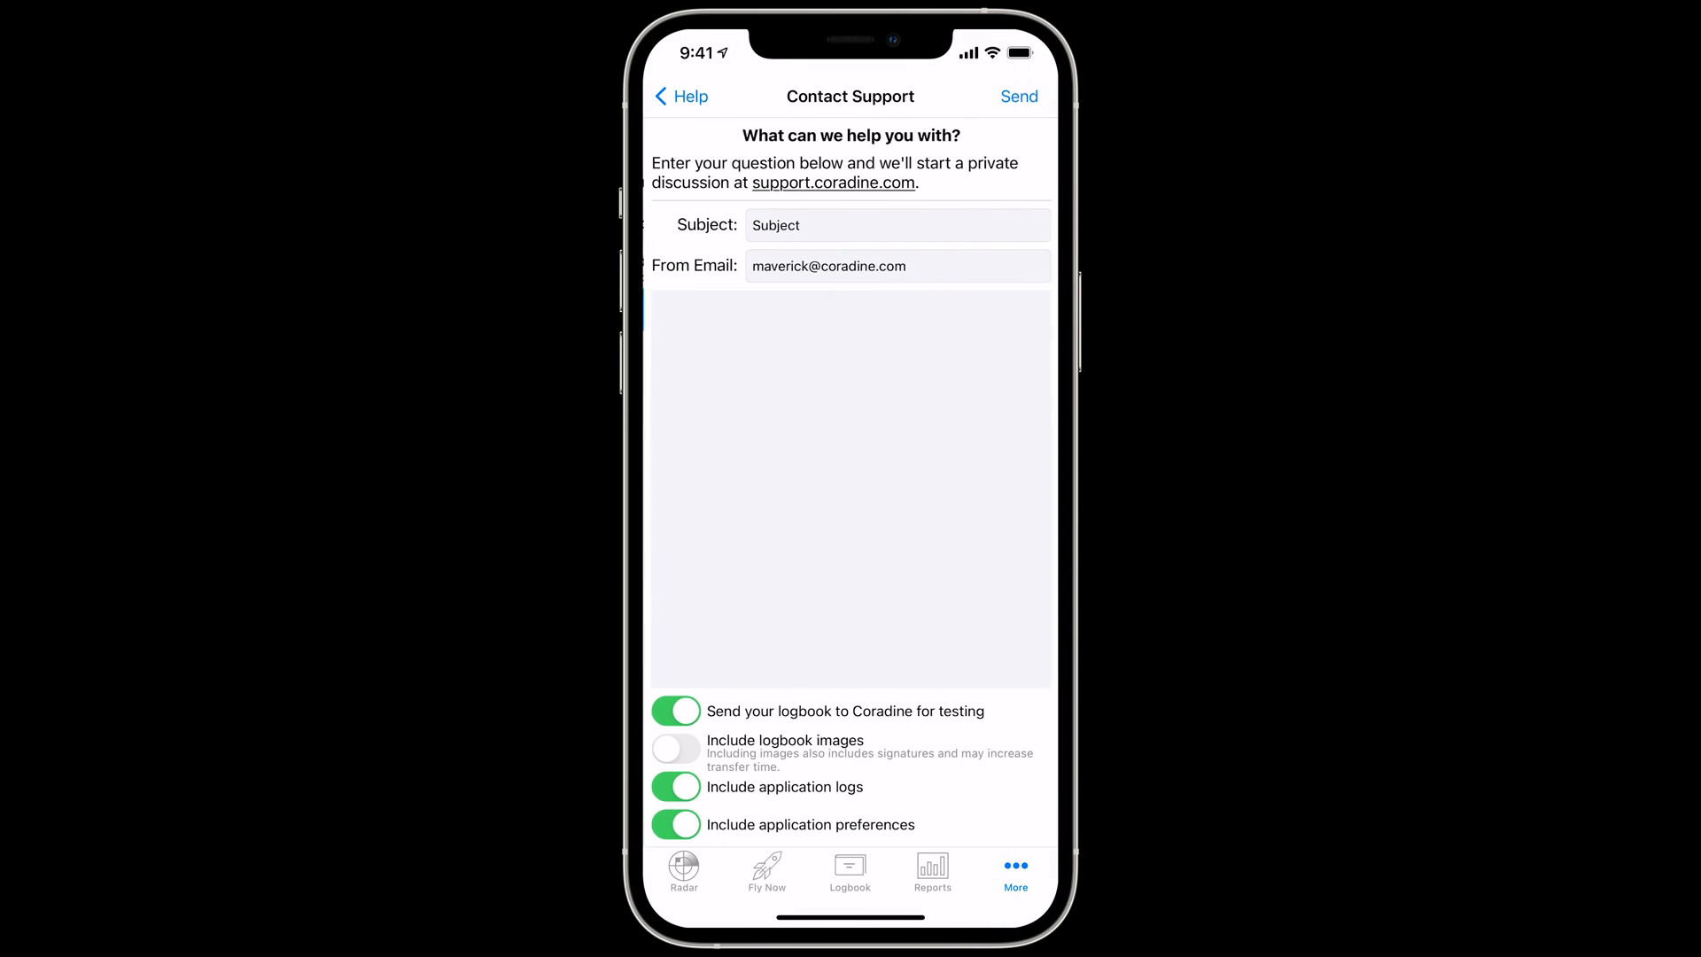